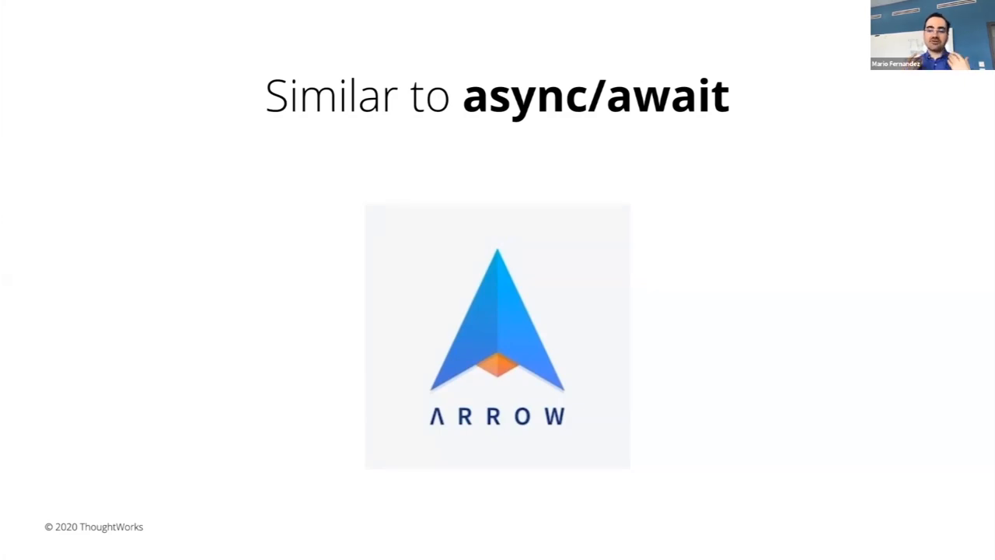
{"action": "key", "text": "Right"}
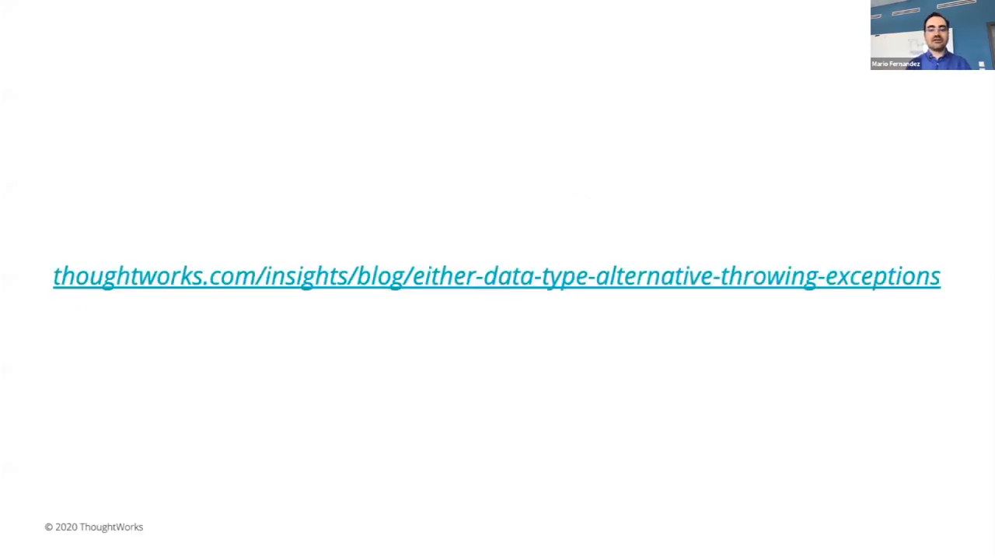